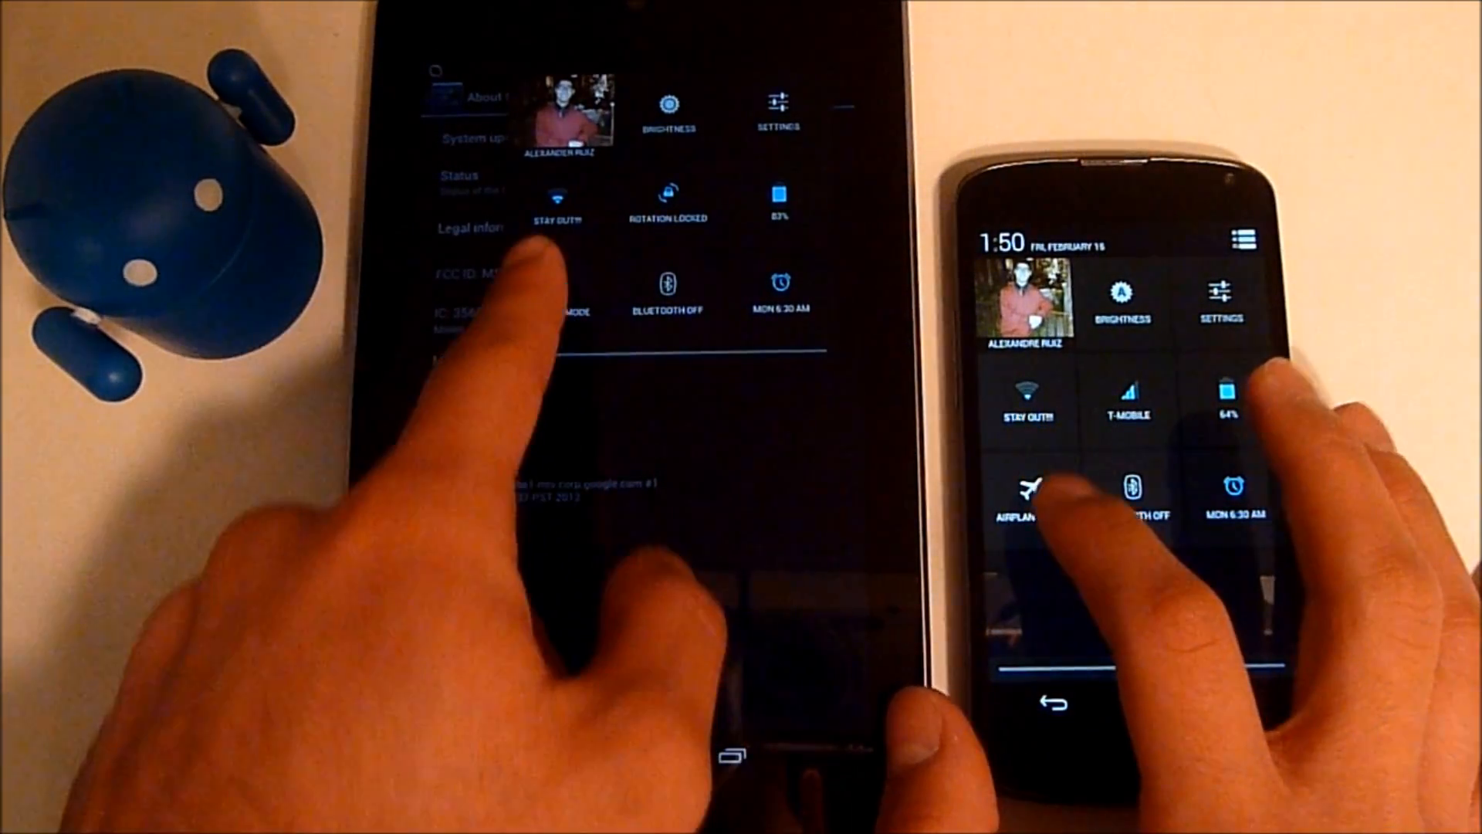
left_click(556, 196)
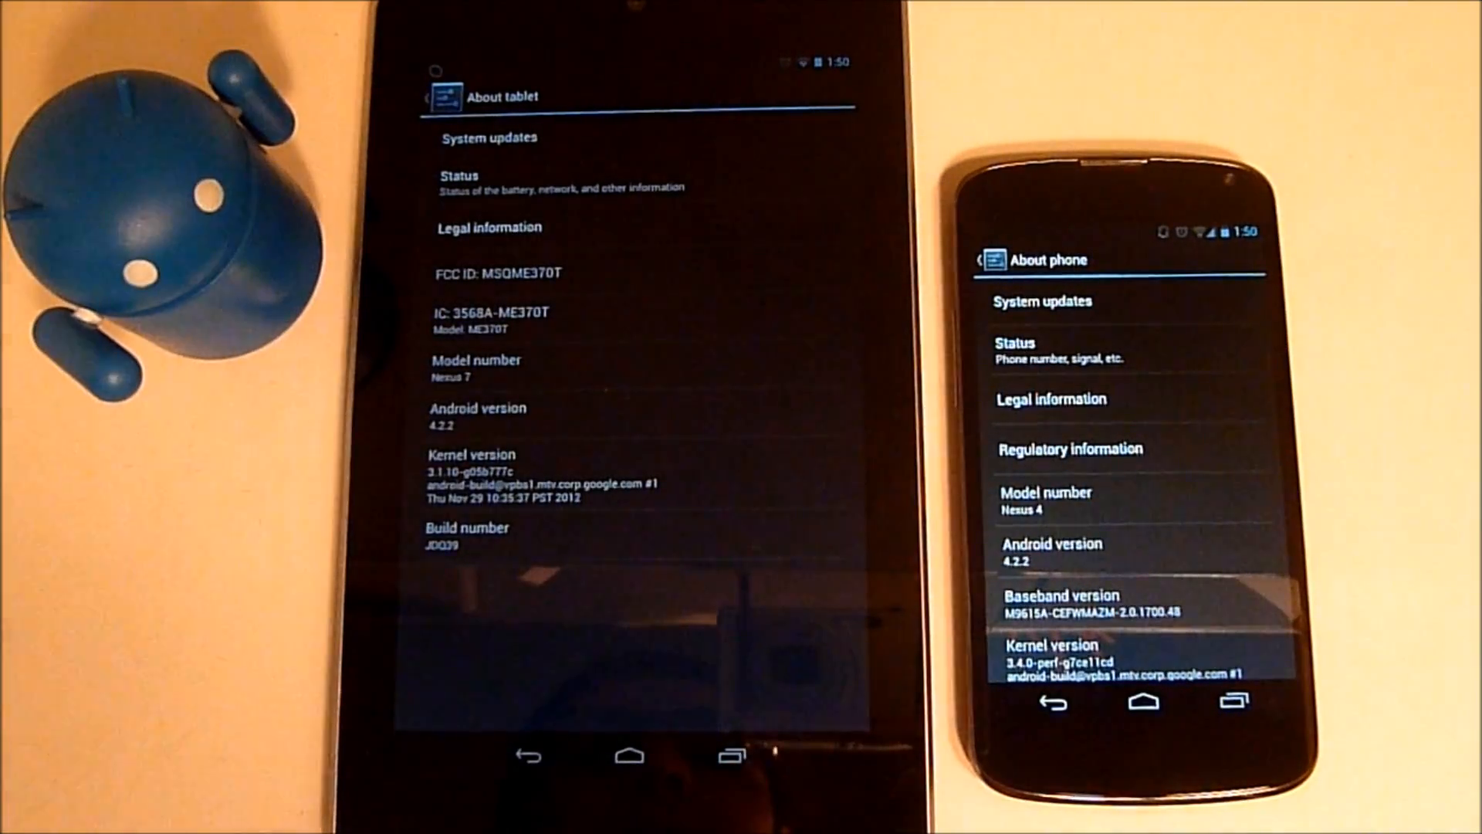
left_click(527, 755)
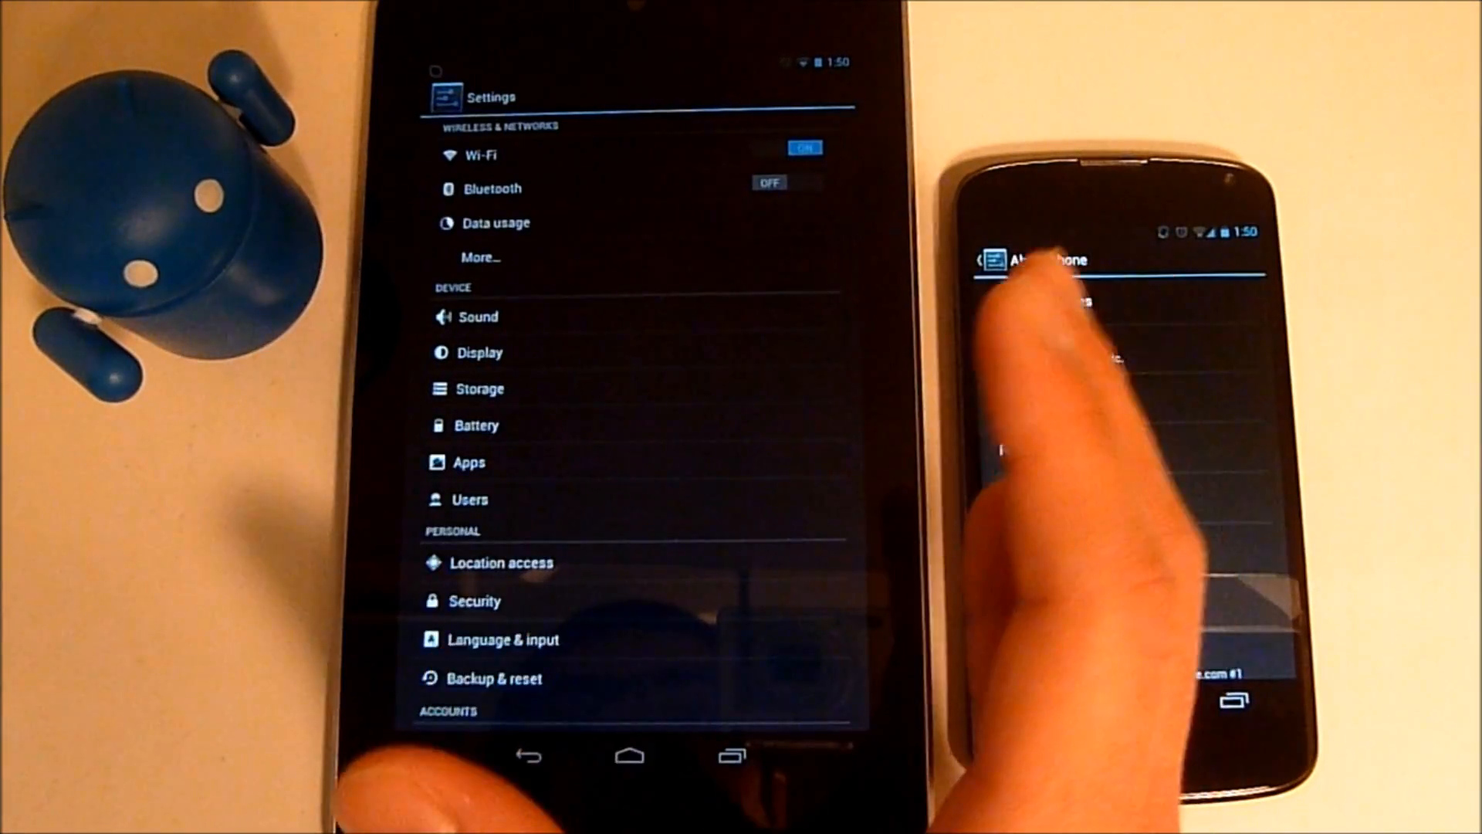
left_click(475, 424)
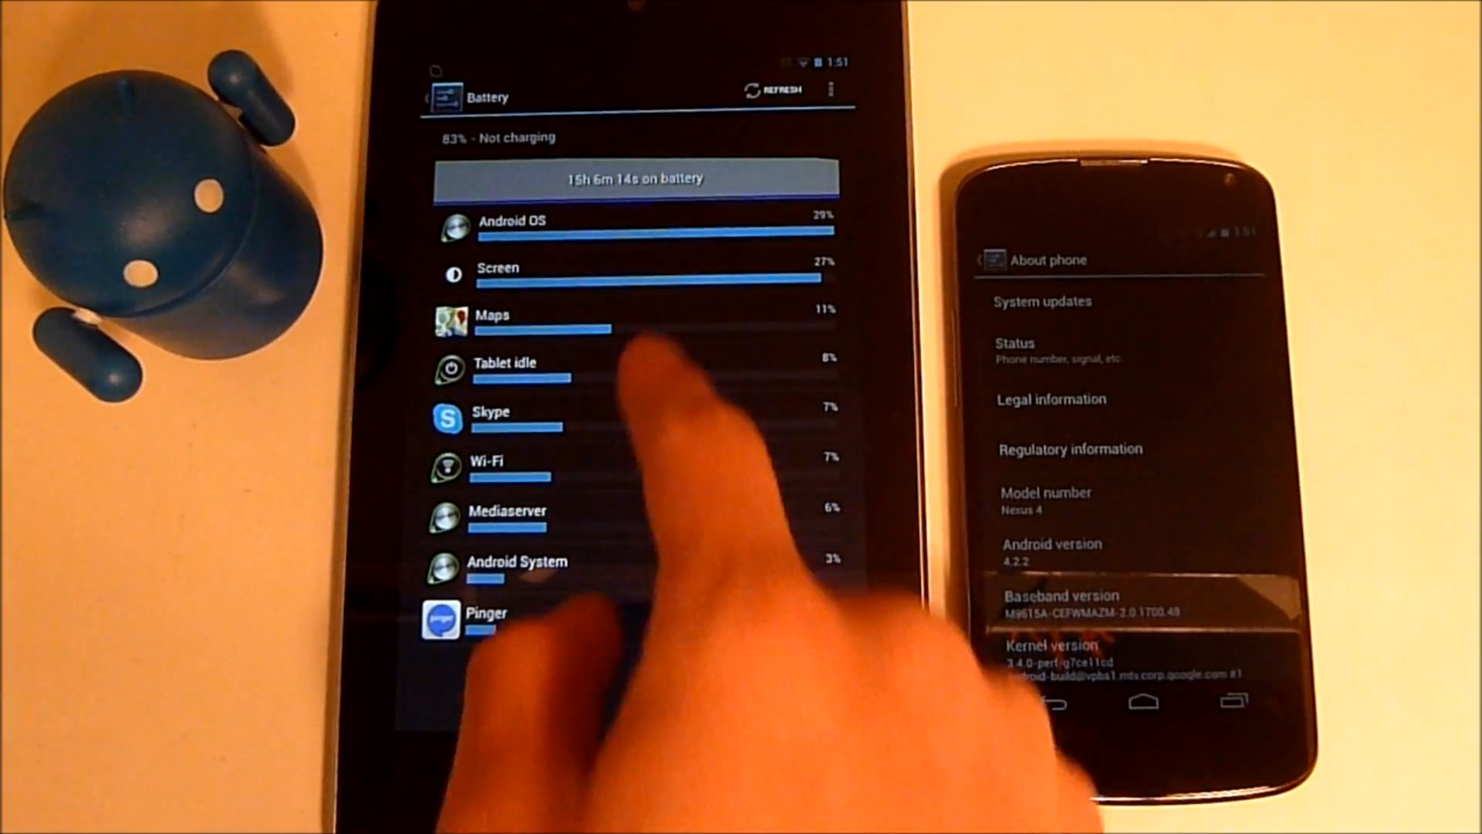
left_click(633, 275)
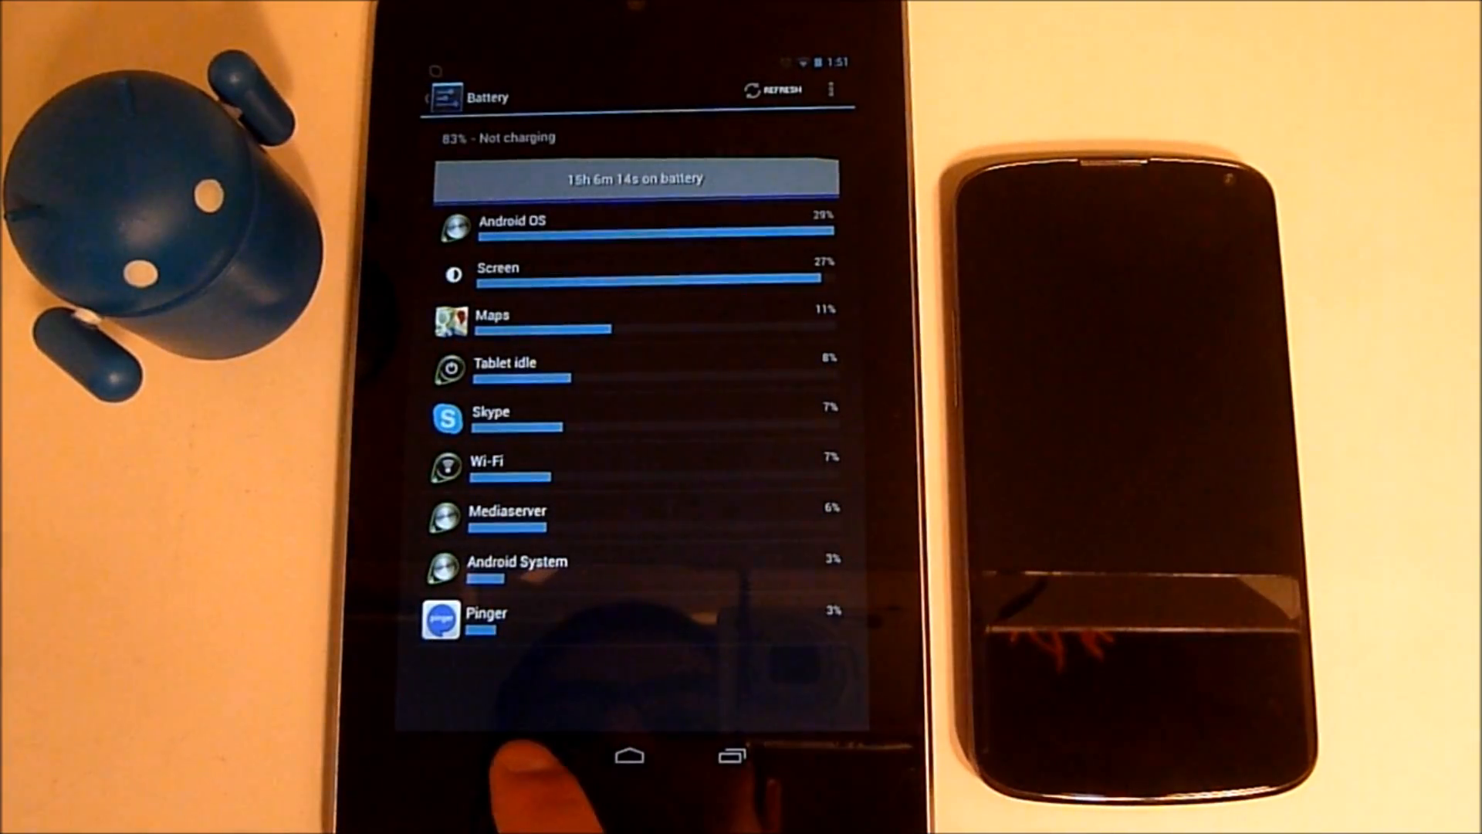
left_click(527, 754)
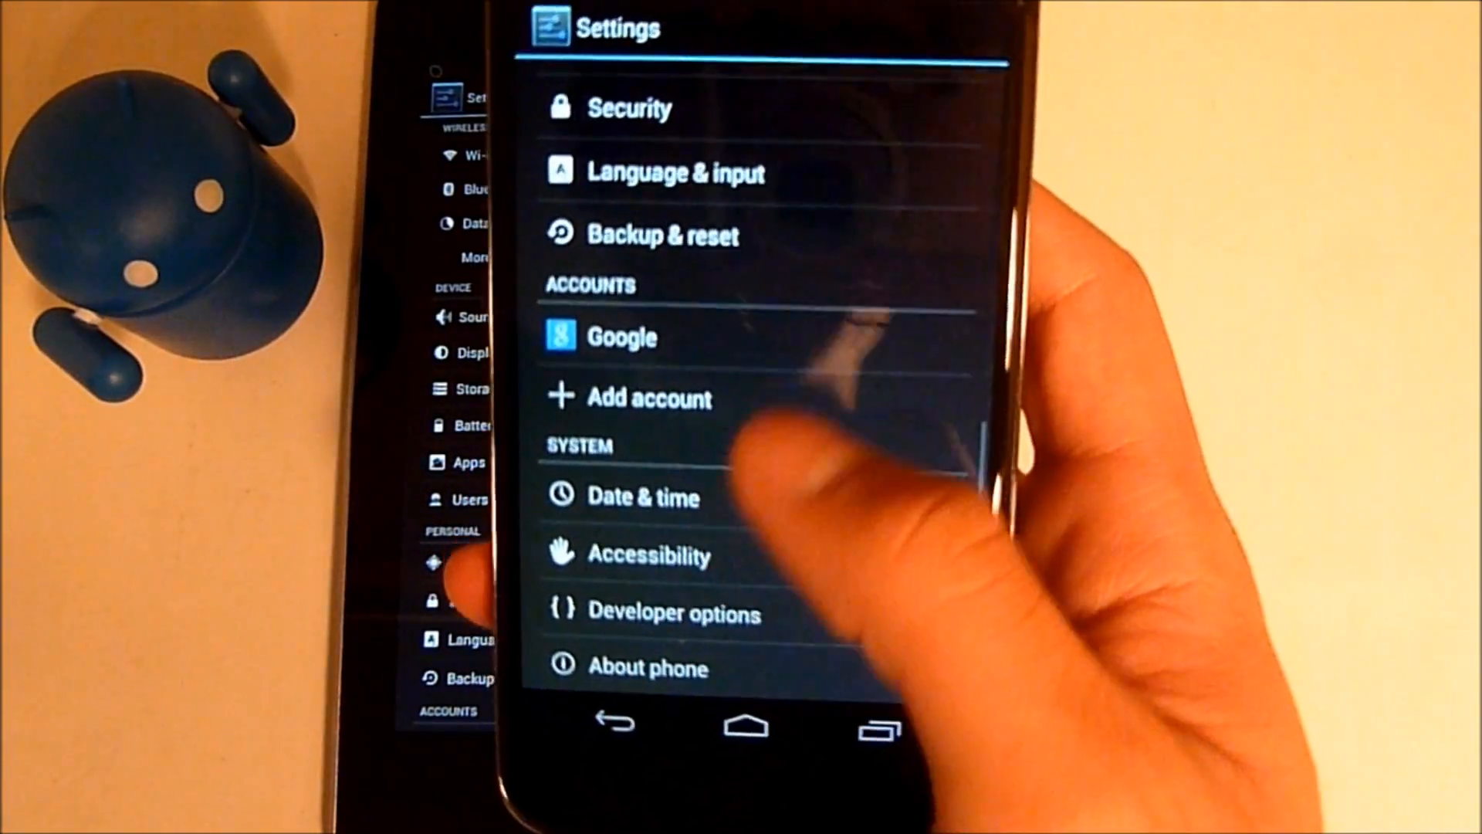
scroll("down", 3)
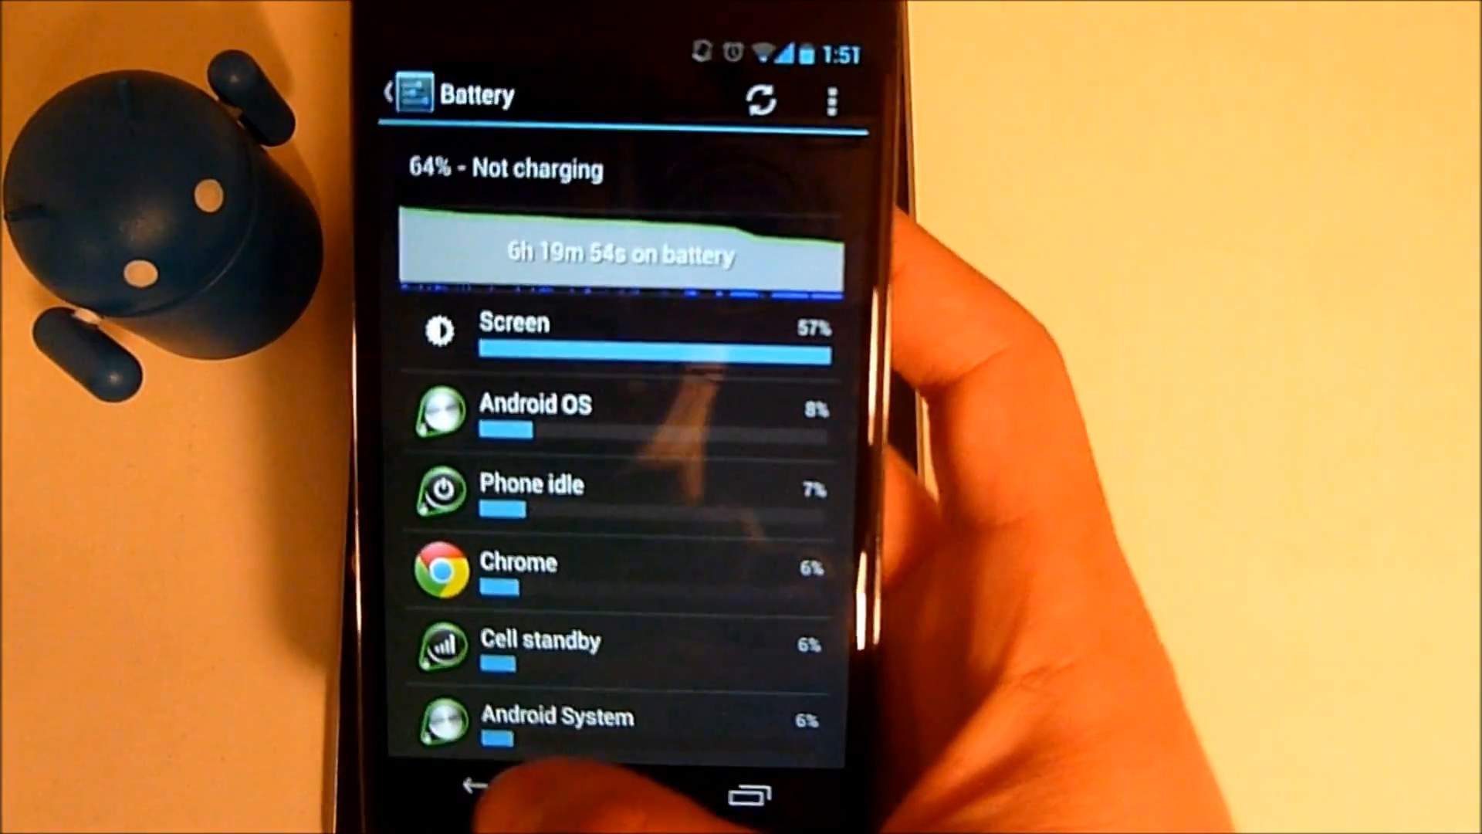
left_click(469, 784)
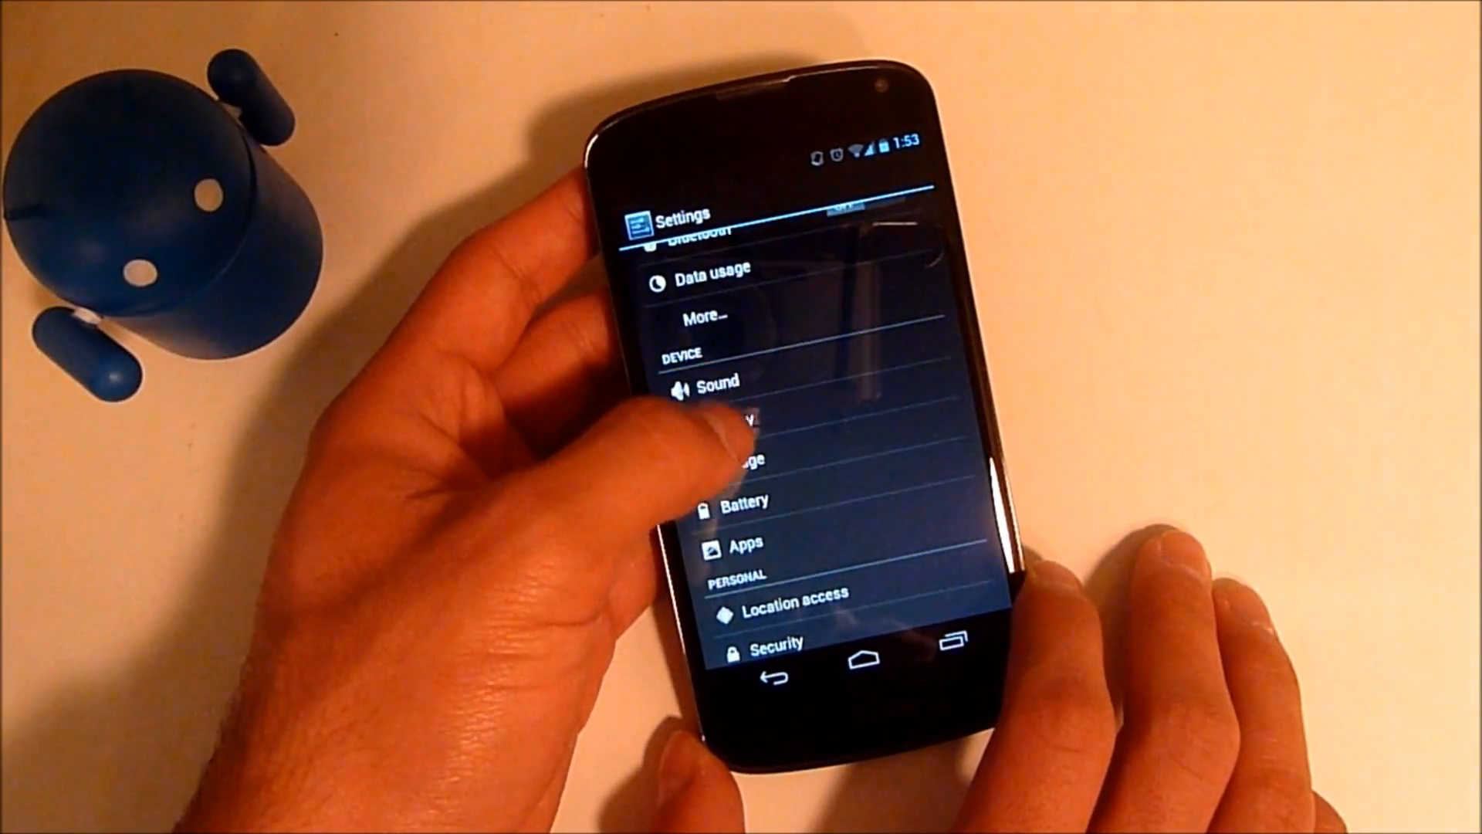
scroll("down", 3)
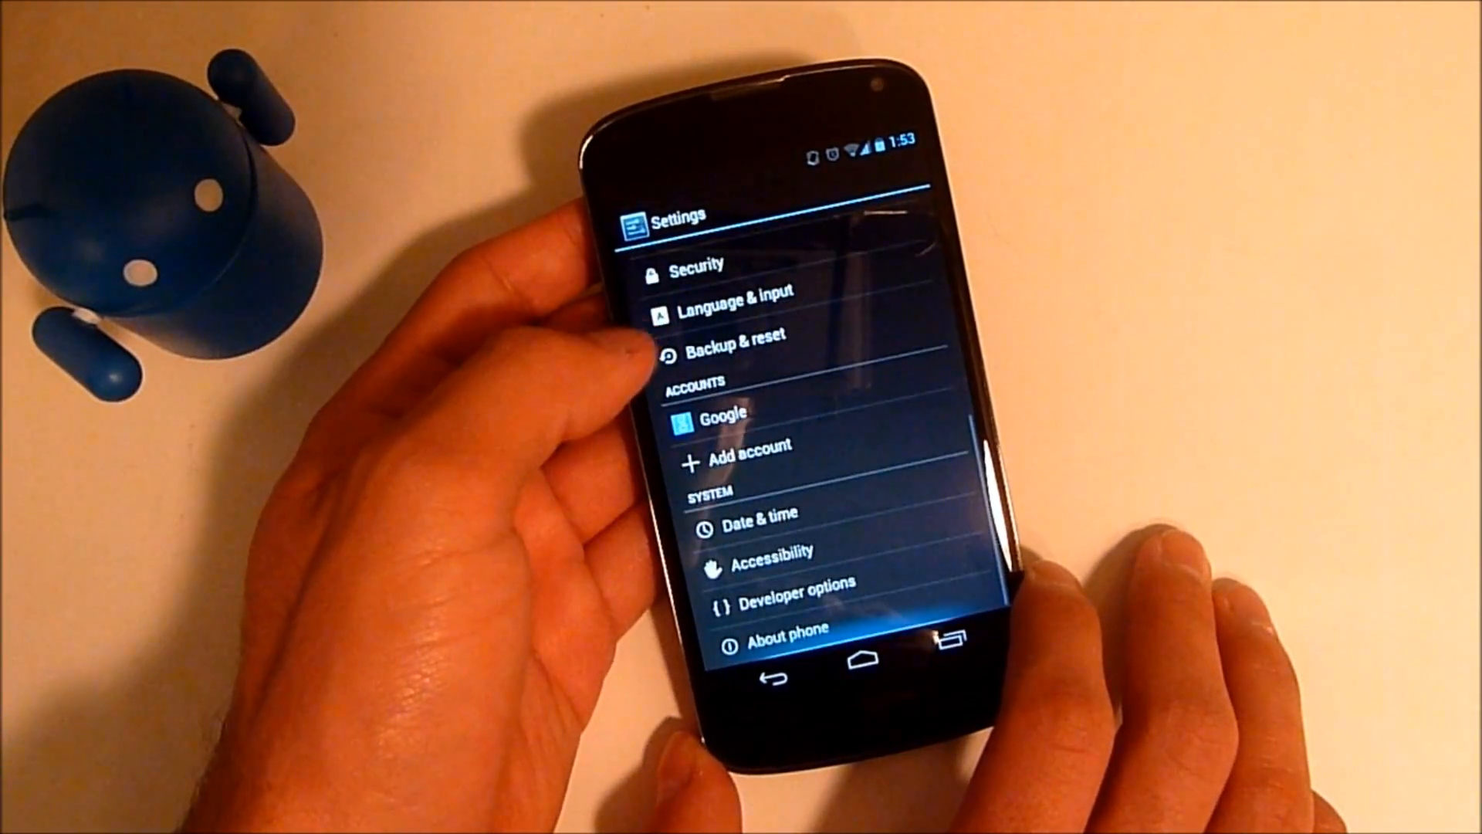
scroll("up", 3)
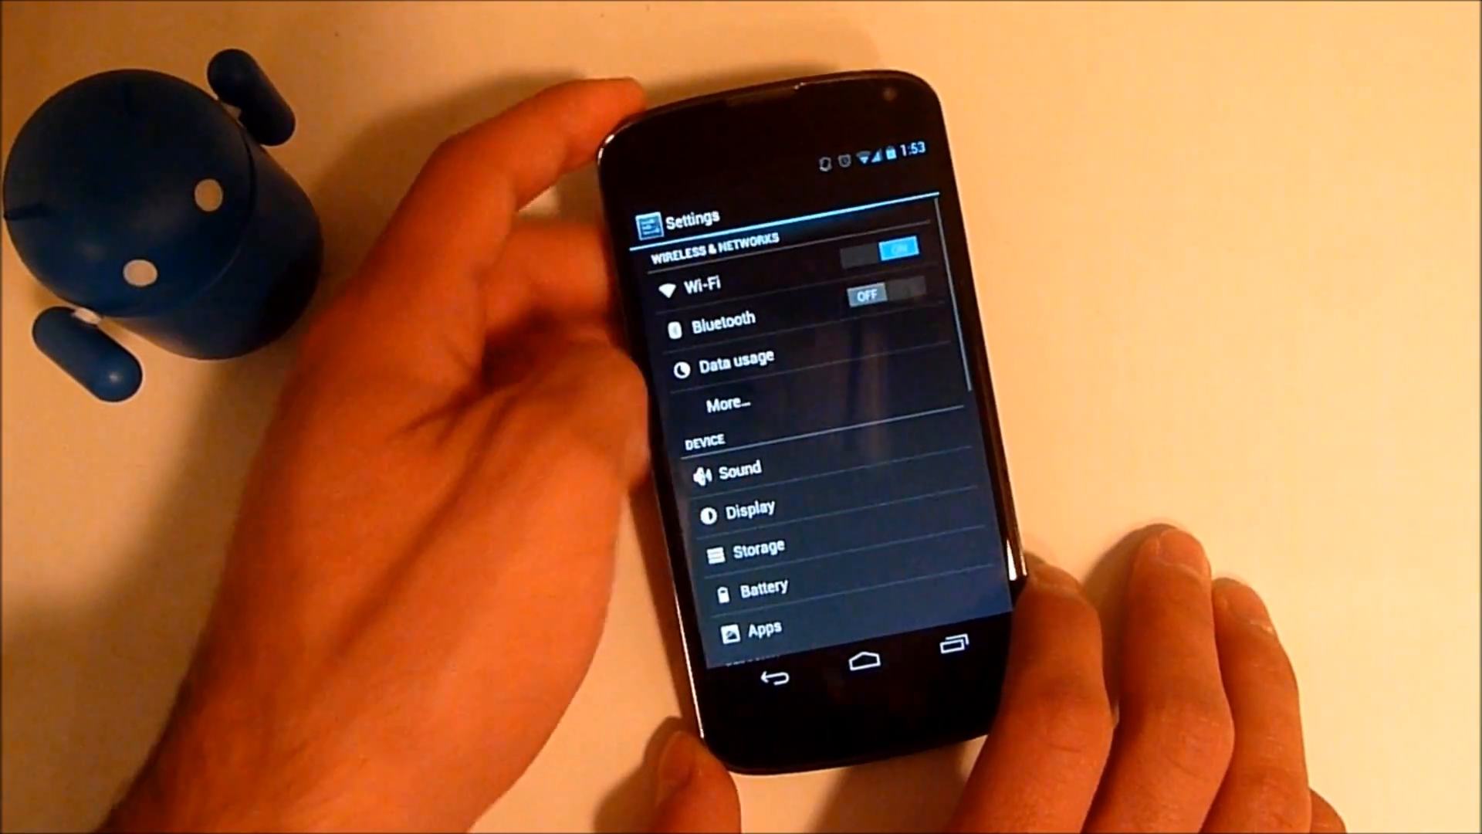